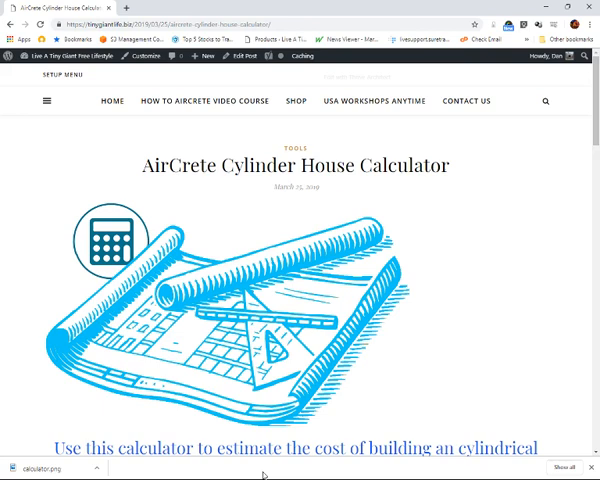
{"action": "mouse_move", "coordinate": [286, 436]}
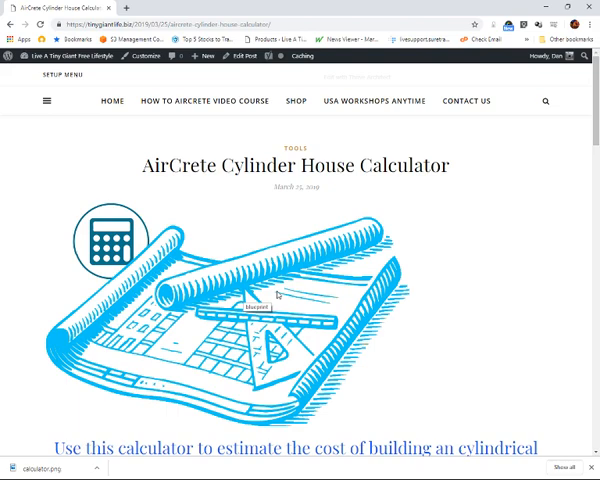
Scroll past the intro text and house photo to the embedded cylinder house cost spreadsheet.
{"action": "scroll", "scroll_direction": "down", "scroll_amount": 3}
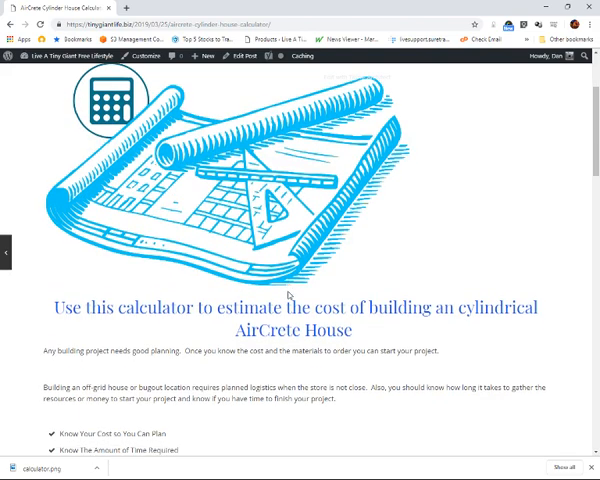
{"action": "scroll", "scroll_direction": "down", "scroll_amount": 3}
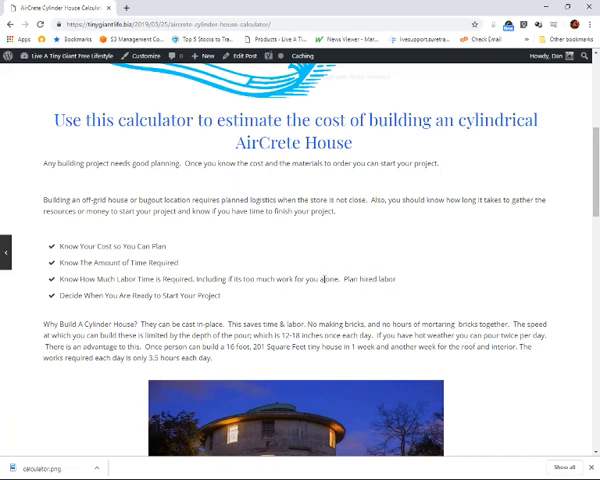
{"action": "scroll", "scroll_direction": "down", "scroll_amount": 3}
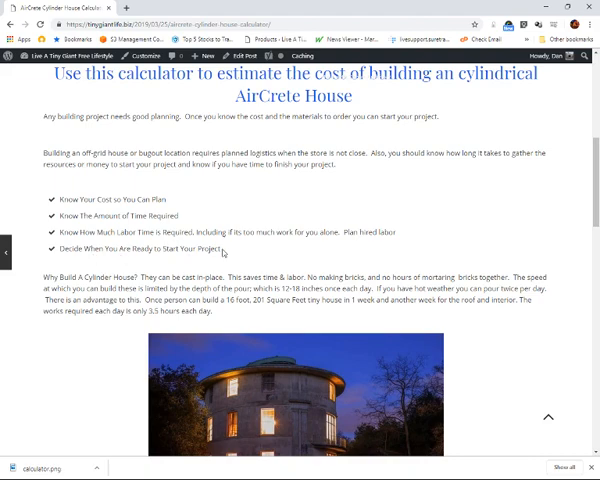
{"action": "scroll", "scroll_direction": "down", "scroll_amount": 3}
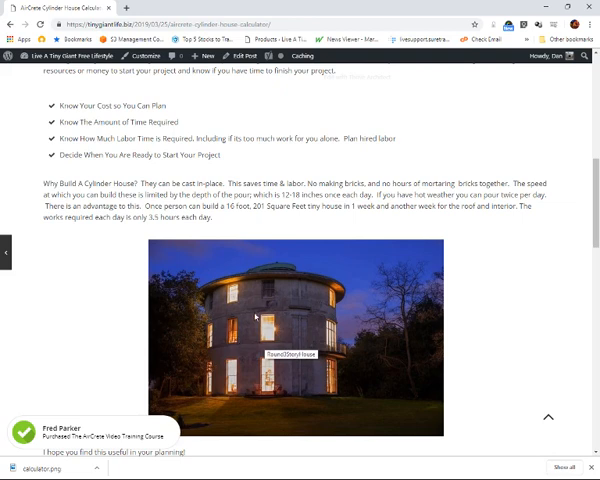
{"action": "mouse_move", "coordinate": [118, 302]}
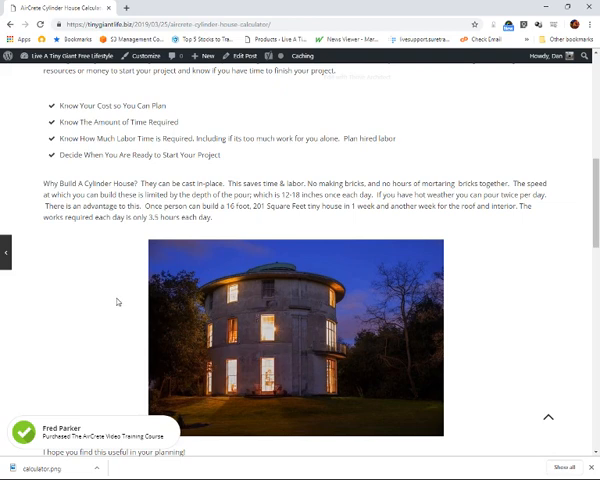
{"action": "scroll", "scroll_direction": "down", "scroll_amount": 3}
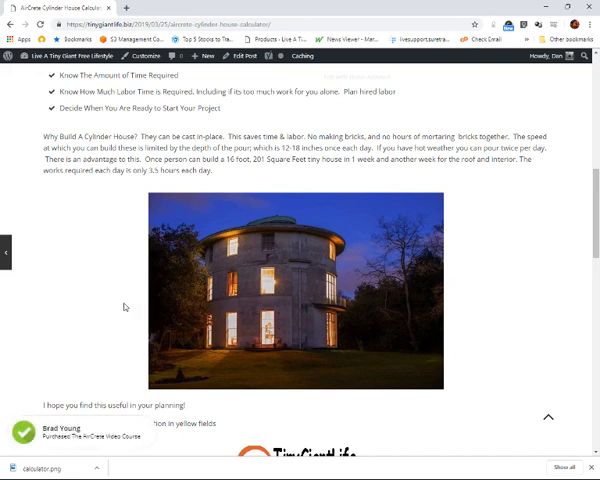
{"action": "mouse_move", "coordinate": [124, 308]}
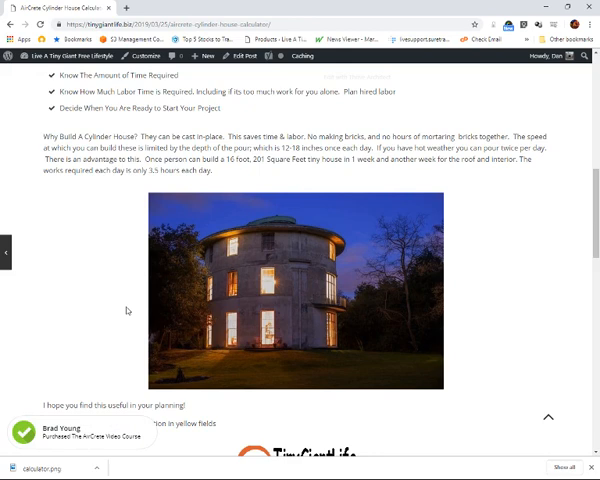
{"action": "scroll", "scroll_direction": "down", "scroll_amount": 3}
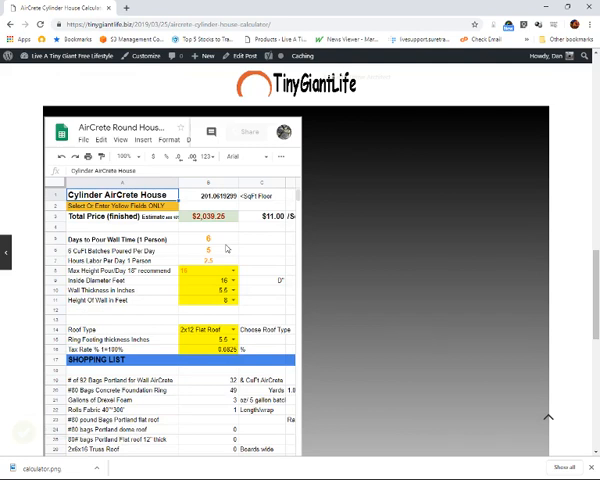
Scroll the sheet to the yellow input cells, where the total reads $2,039.26.
{"action": "scroll", "scroll_direction": "down", "scroll_amount": 3}
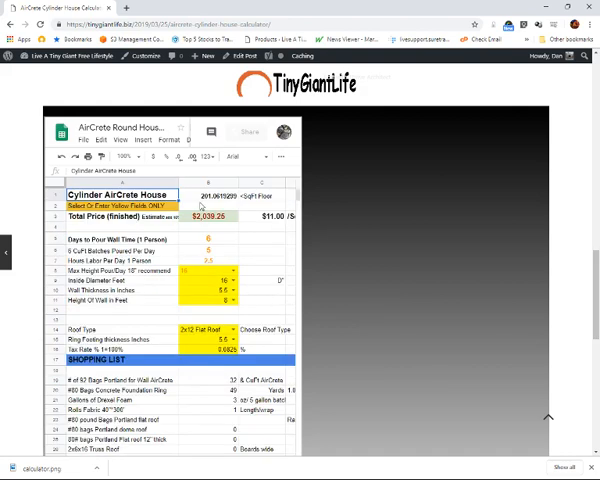
{"action": "mouse_move", "coordinate": [210, 247]}
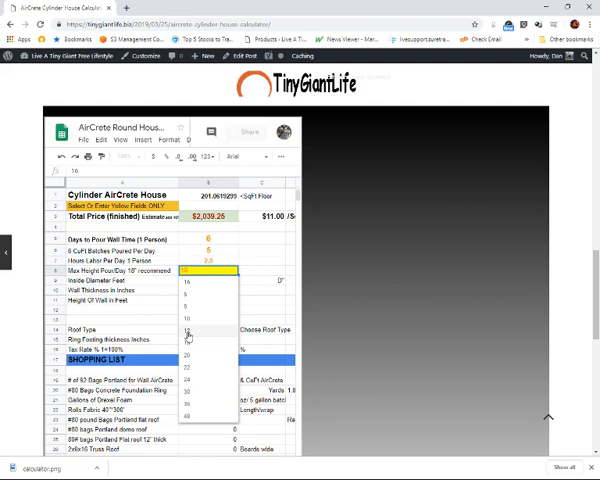
Pick 12 for maximum daily pour, try other wall heights, then set wall height back to 8 feet.
{"action": "left_click", "coordinate": [185, 271]}
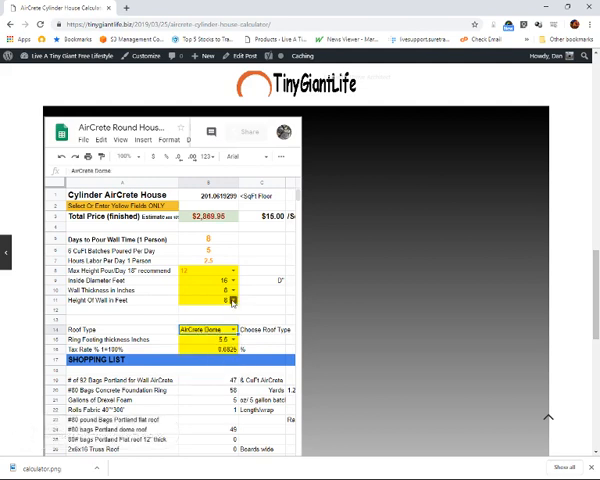
{"action": "left_click", "coordinate": [238, 299]}
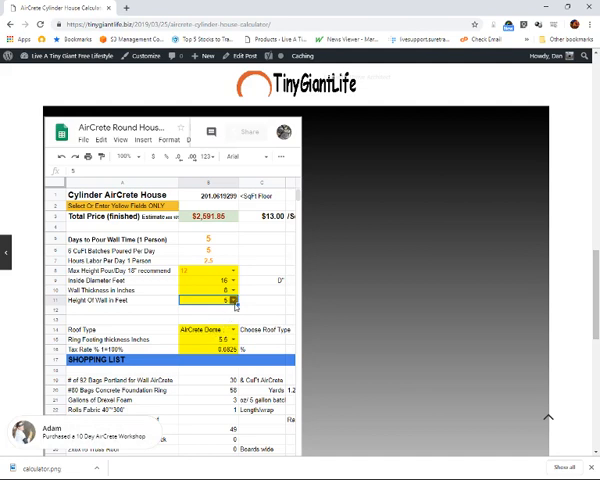
{"action": "left_click", "coordinate": [228, 300]}
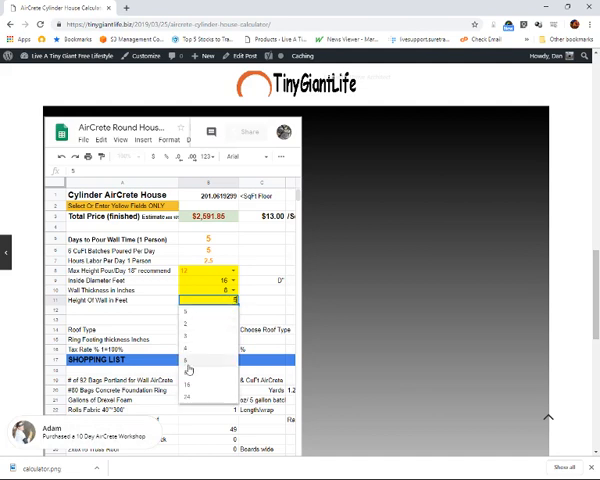
{"action": "left_click", "coordinate": [190, 359]}
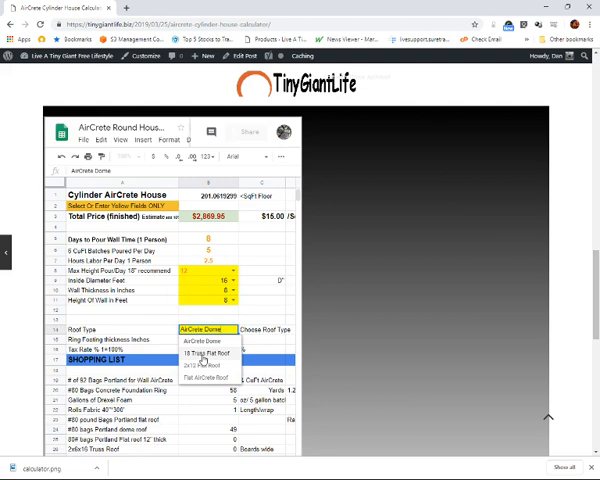
Compare 18 Truss Flat Roof, then settle on 2x12 Flat Roof for a $2,348.73 total.
{"action": "left_click", "coordinate": [203, 354]}
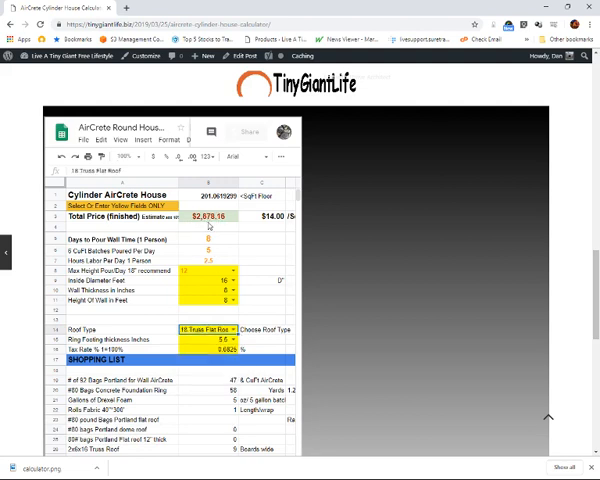
{"action": "scroll", "scroll_direction": "down", "scroll_amount": 3}
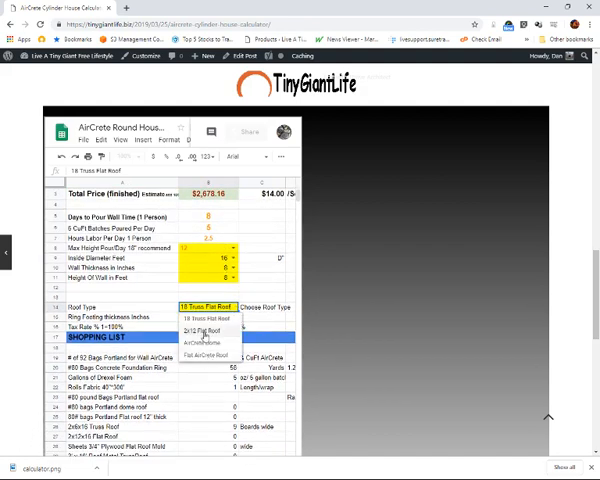
{"action": "left_click", "coordinate": [205, 329]}
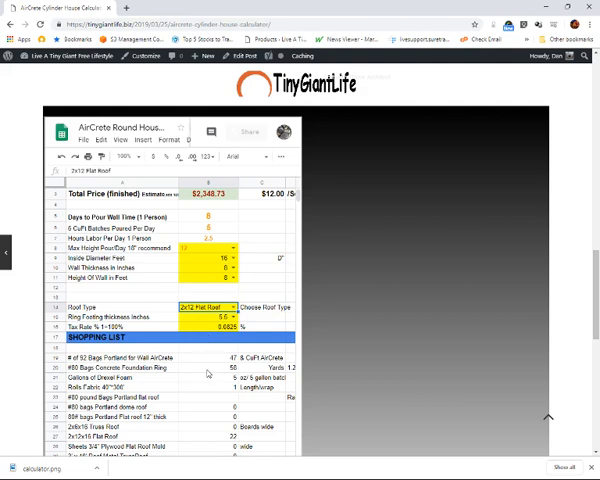
{"action": "mouse_move", "coordinate": [207, 373]}
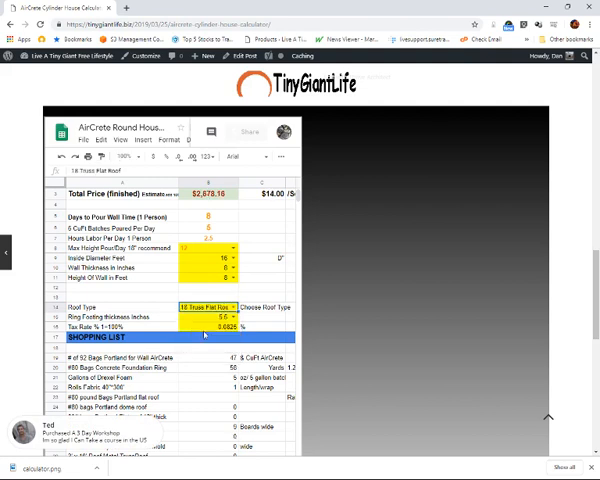
{"action": "left_click", "coordinate": [212, 305]}
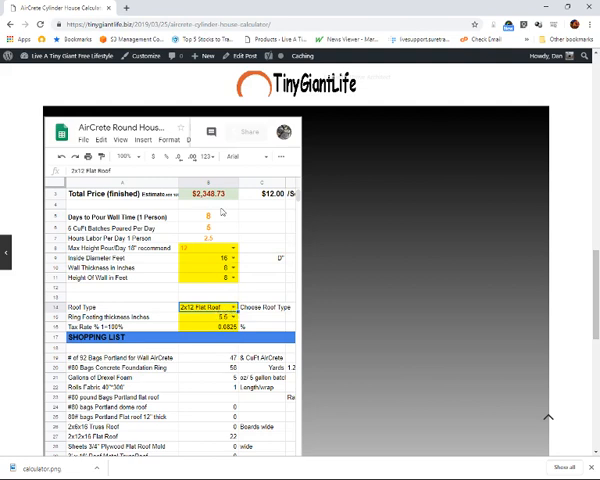
{"action": "scroll", "scroll_direction": "down", "scroll_amount": 3}
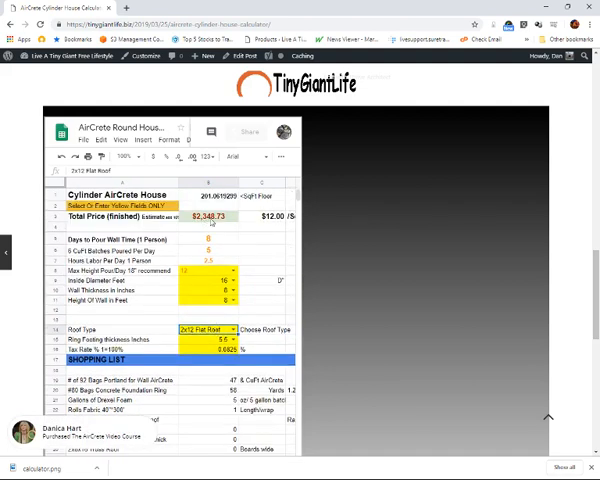
{"action": "mouse_move", "coordinate": [208, 220]}
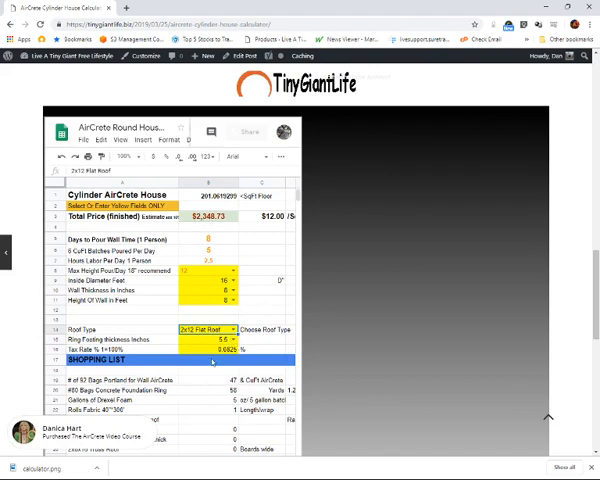
{"action": "scroll", "scroll_direction": "down", "scroll_amount": 3}
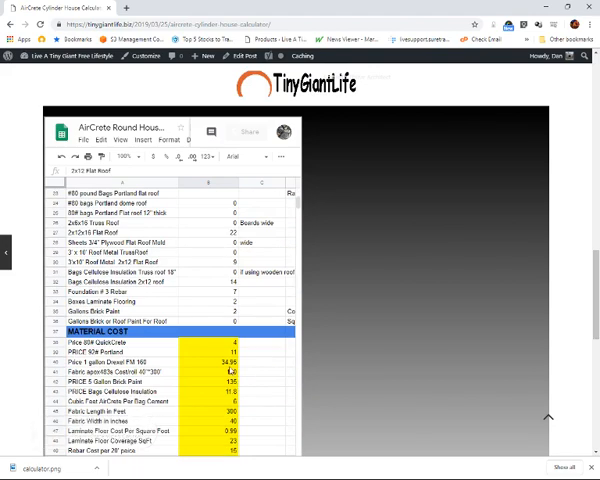
{"action": "scroll", "scroll_direction": "down", "scroll_amount": 3}
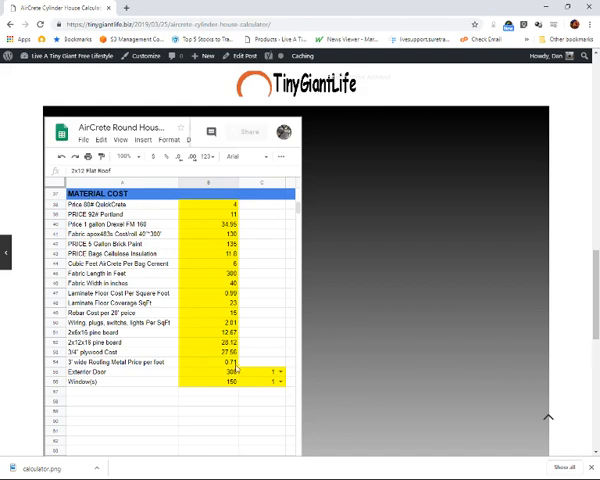
{"action": "scroll", "scroll_direction": "down", "scroll_amount": 3}
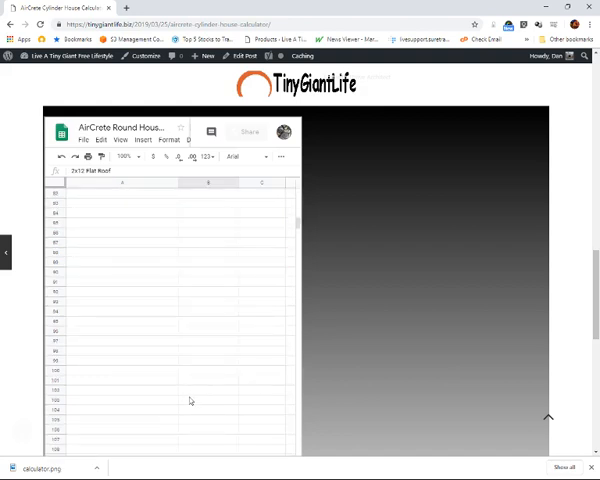